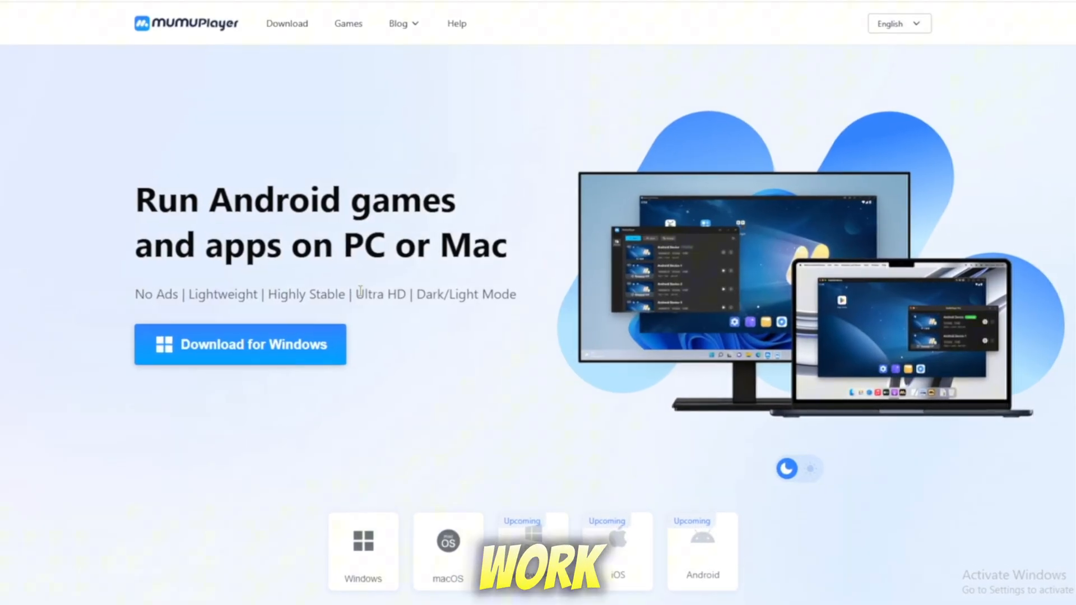
- Bring up the Android device's settings from its options menu in the device list
{"action": "scroll", "scroll_direction": "down", "scroll_amount": 3}
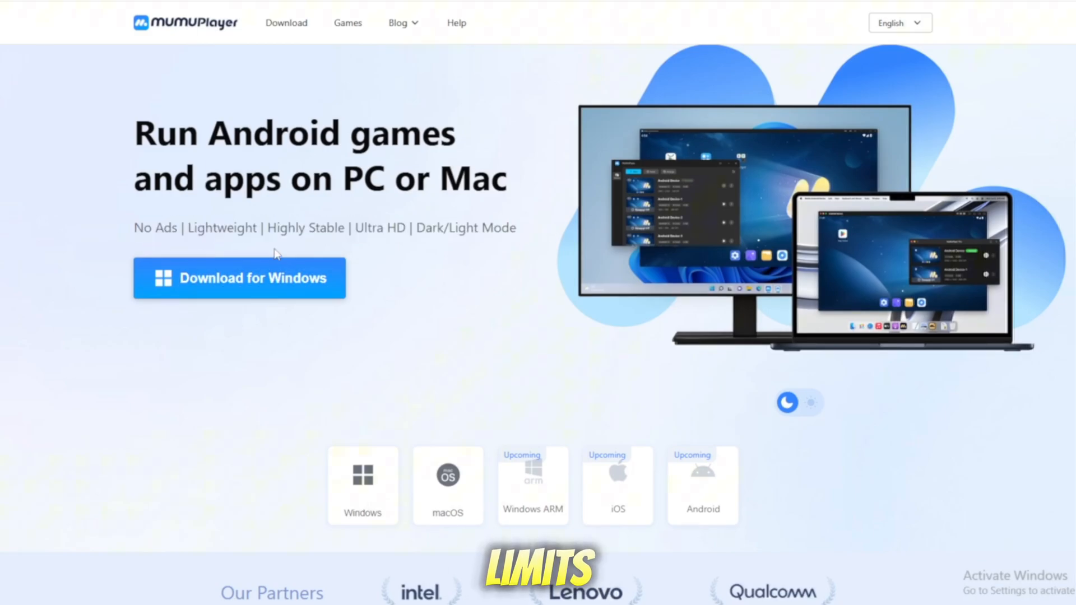
{"action": "mouse_move", "coordinate": [278, 307]}
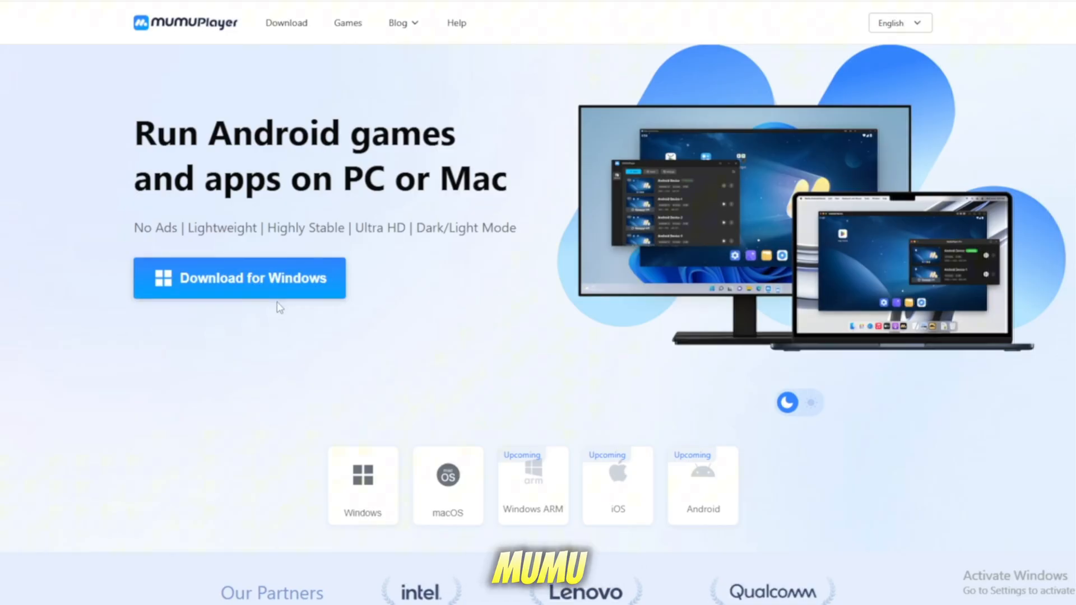
{"action": "mouse_move", "coordinate": [151, 384]}
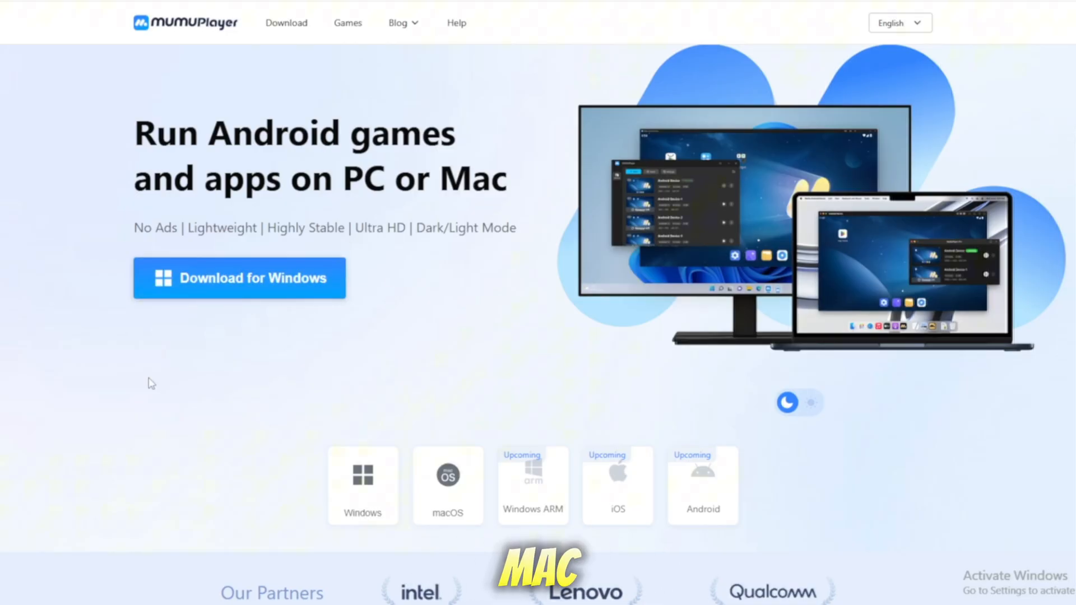
{"action": "left_click", "coordinate": [239, 278]}
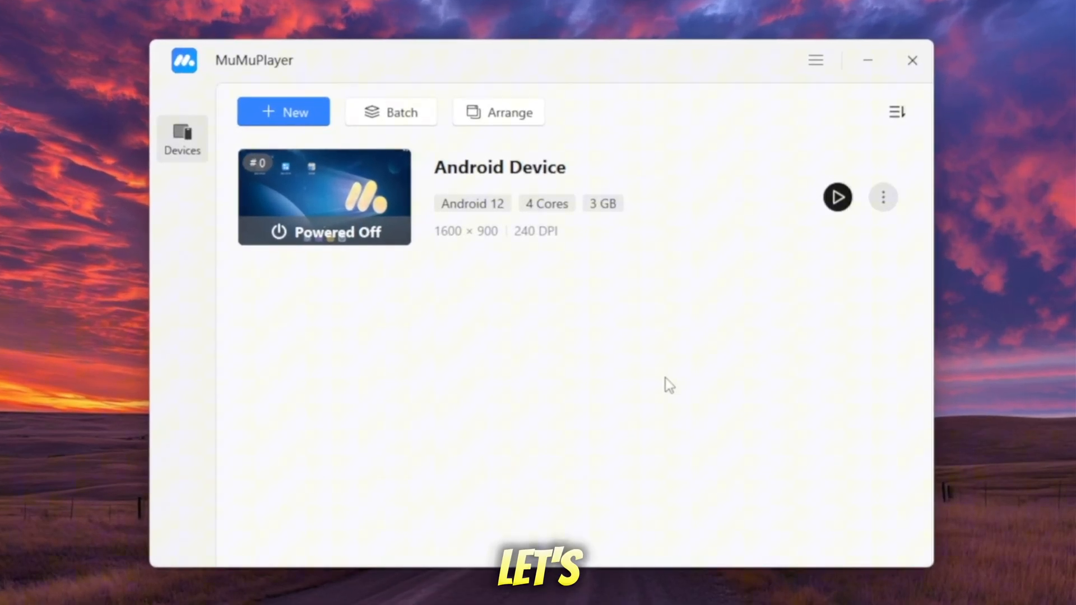
{"action": "mouse_move", "coordinate": [883, 197]}
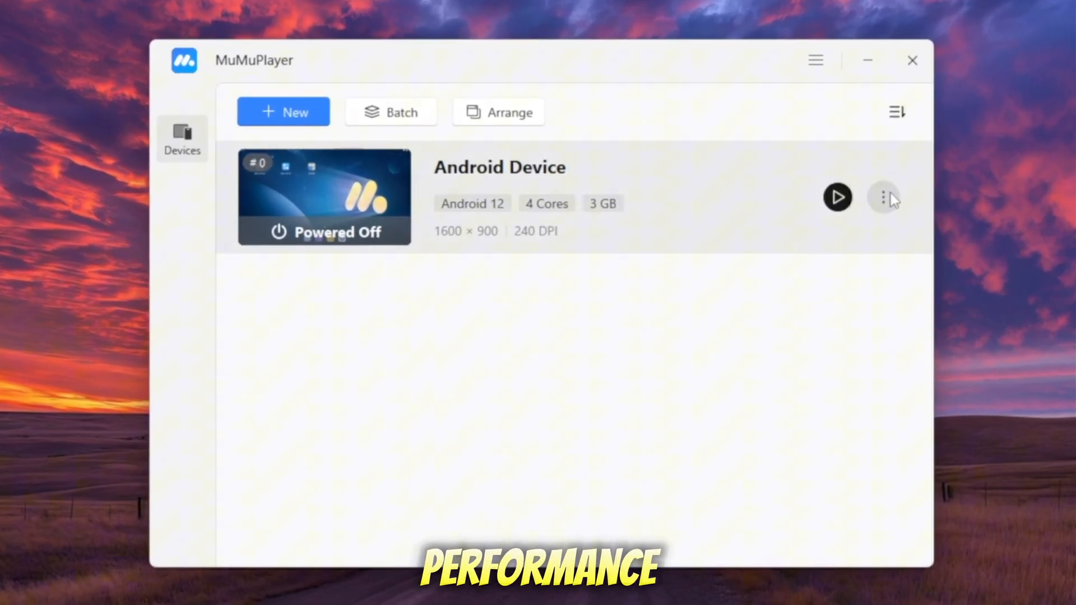
{"action": "left_click", "coordinate": [885, 198]}
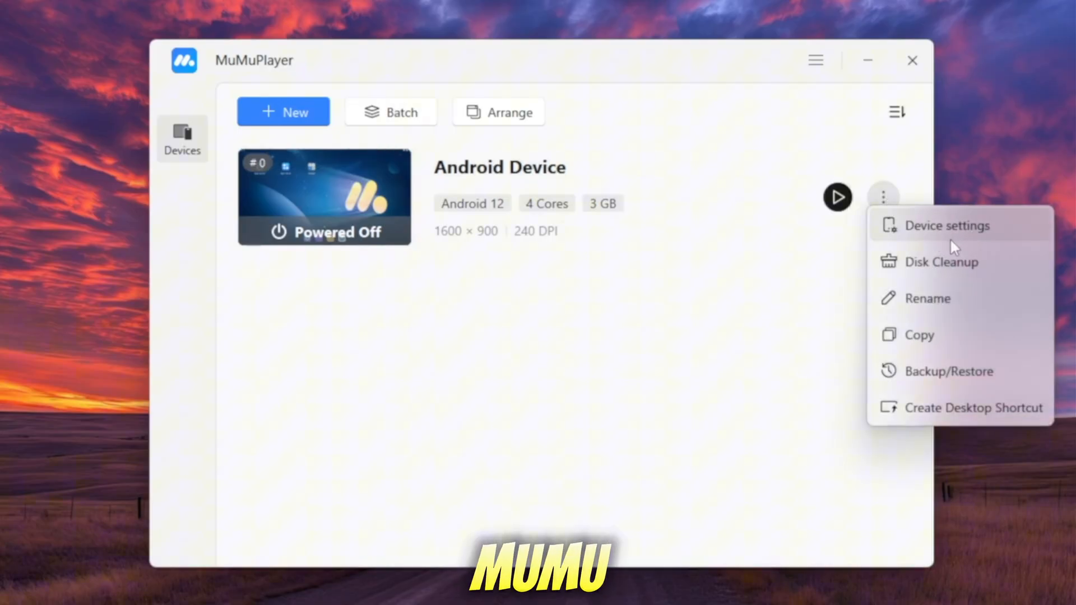
{"action": "left_click", "coordinate": [949, 226]}
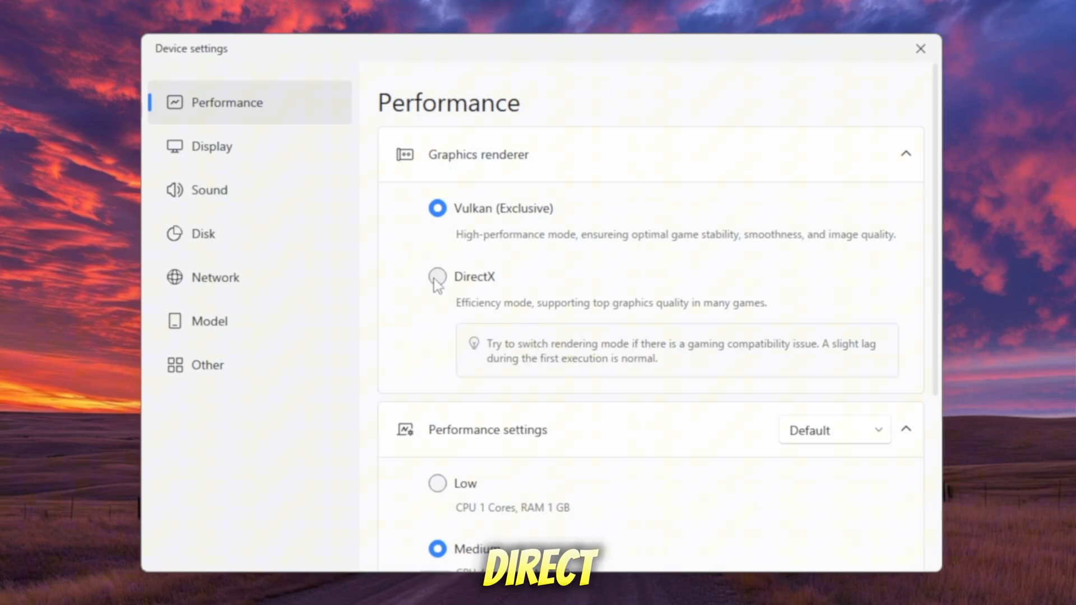
- Set the renderer to DirectX and the performance preset to High, then move to Display
{"action": "left_click", "coordinate": [436, 277]}
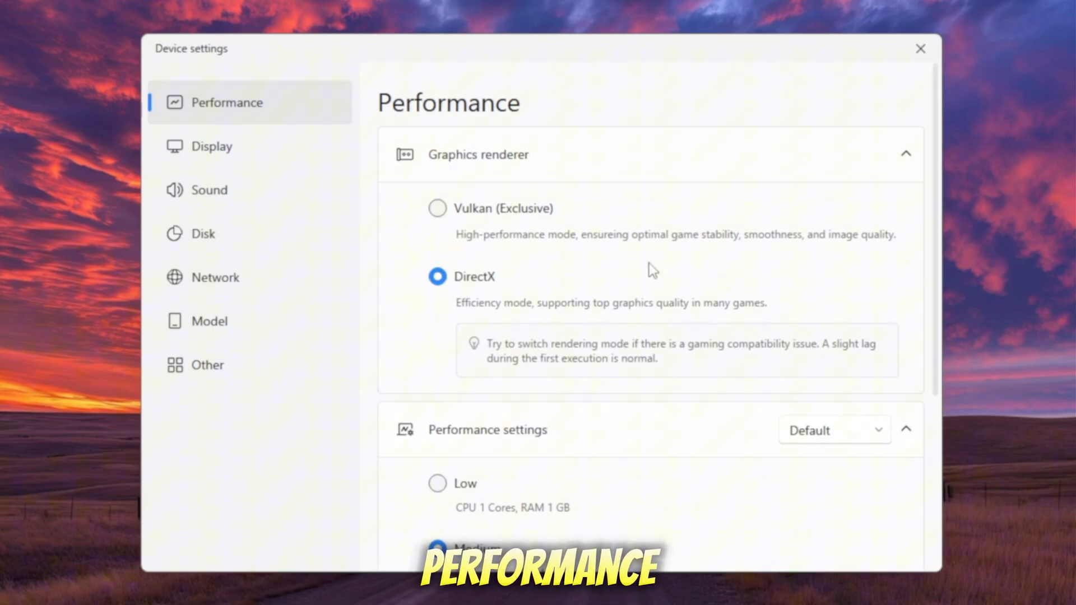
{"action": "scroll", "scroll_direction": "down", "scroll_amount": 3}
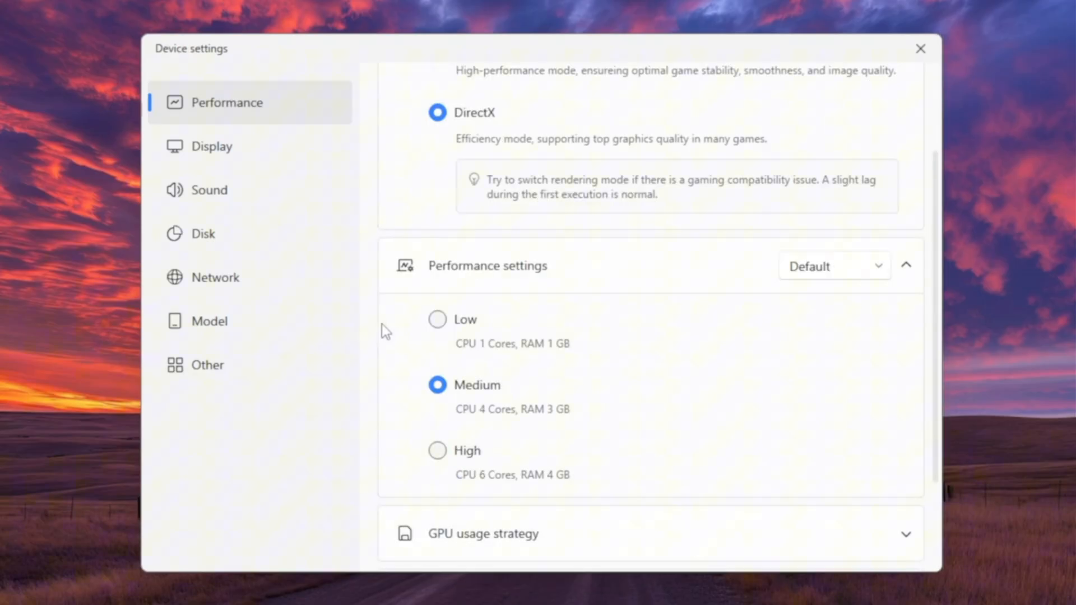
{"action": "left_click", "coordinate": [436, 450]}
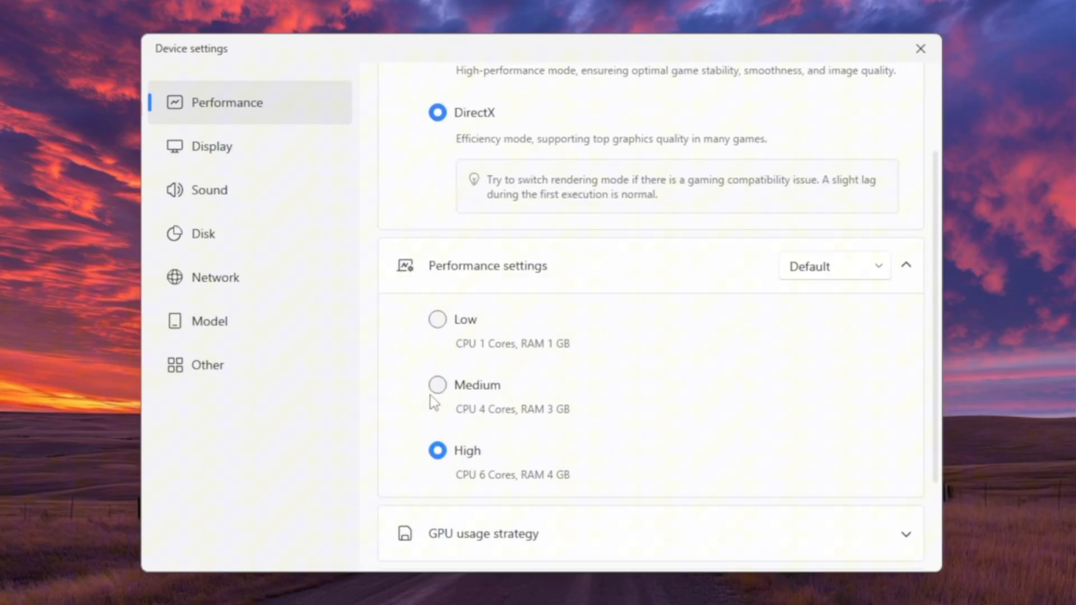
{"action": "left_click", "coordinate": [436, 385]}
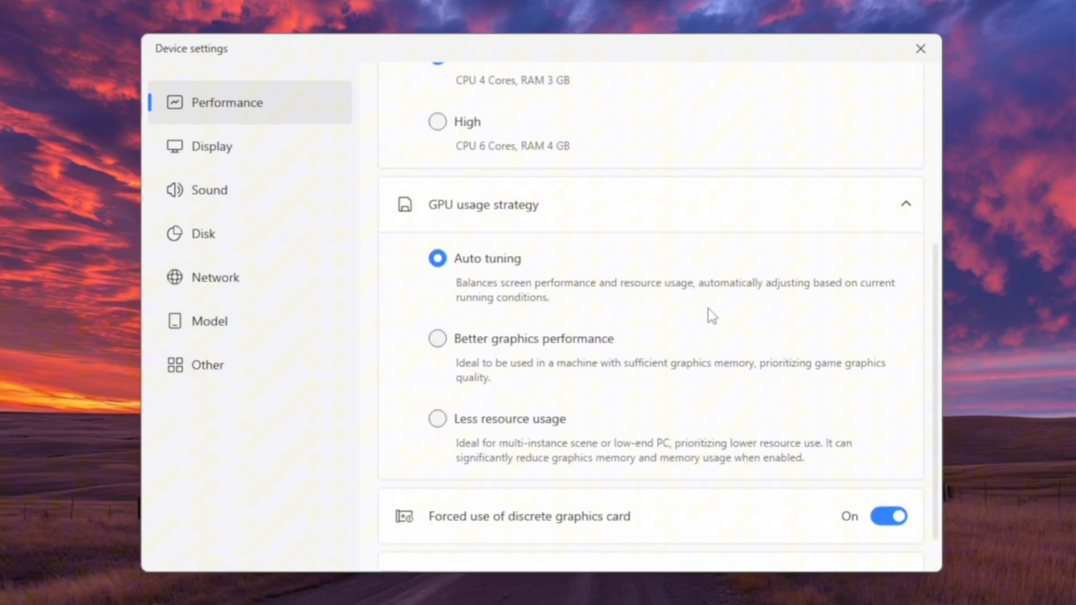
{"action": "scroll", "scroll_direction": "down", "scroll_amount": 3}
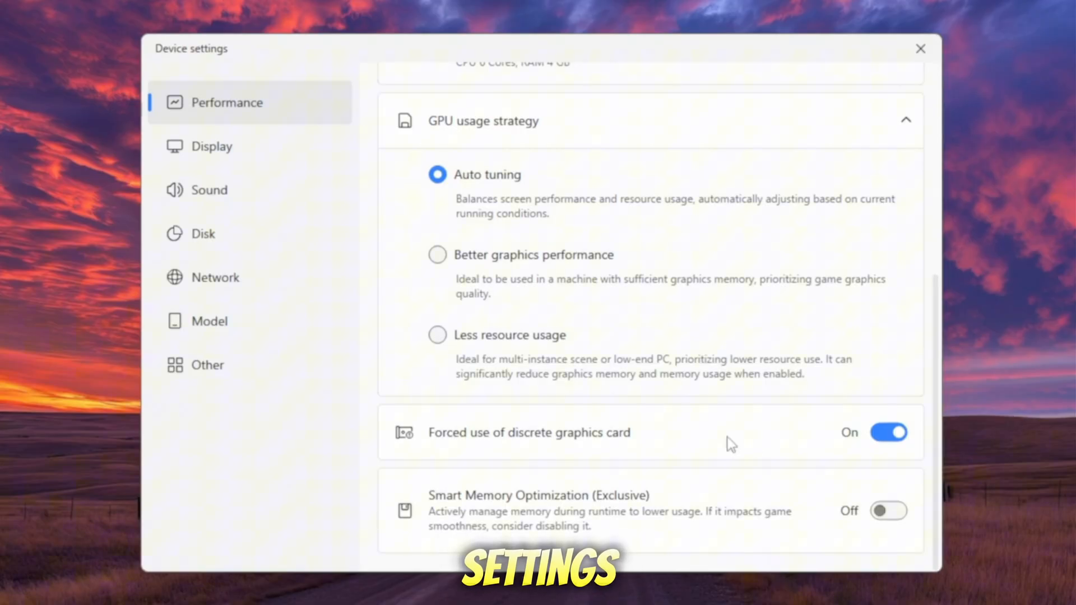
{"action": "left_click", "coordinate": [212, 146]}
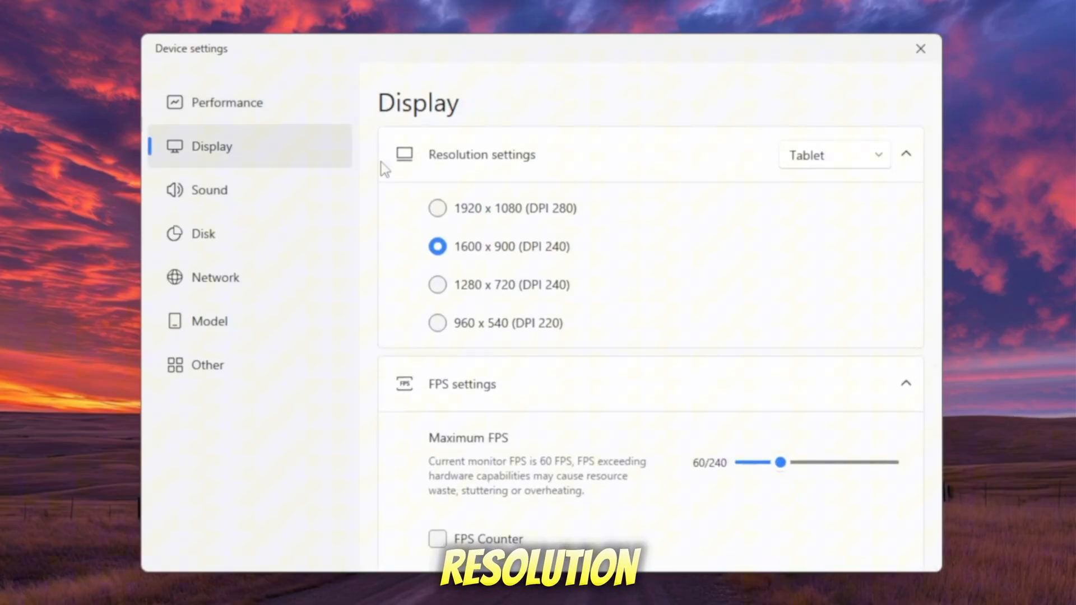
{"action": "mouse_move", "coordinate": [675, 256]}
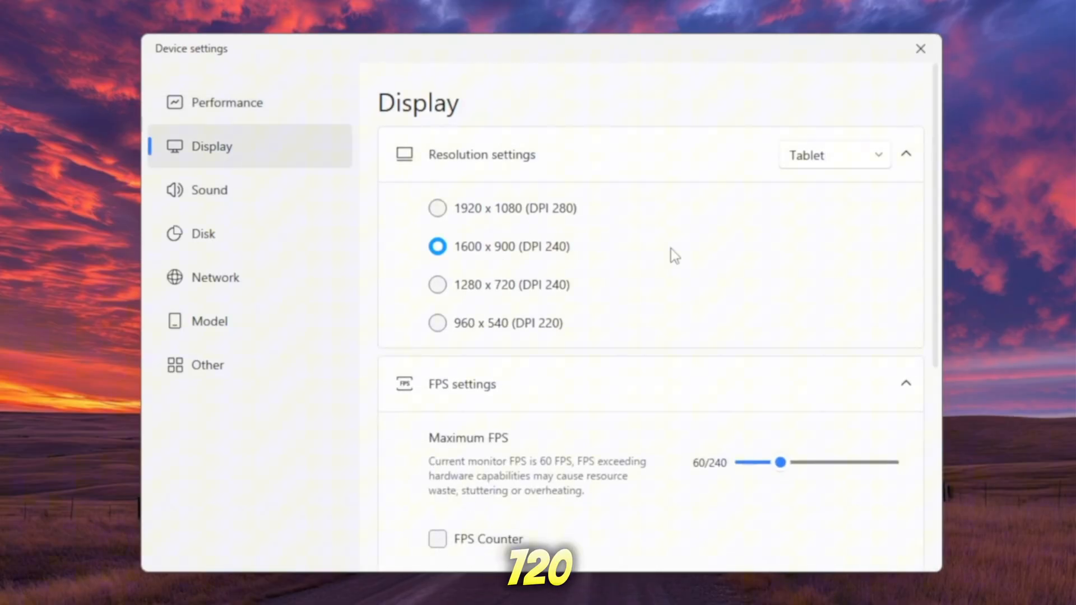
- Set the device resolution to 1280 x 720 (DPI 240) and leave the settings
{"action": "left_click", "coordinate": [437, 283]}
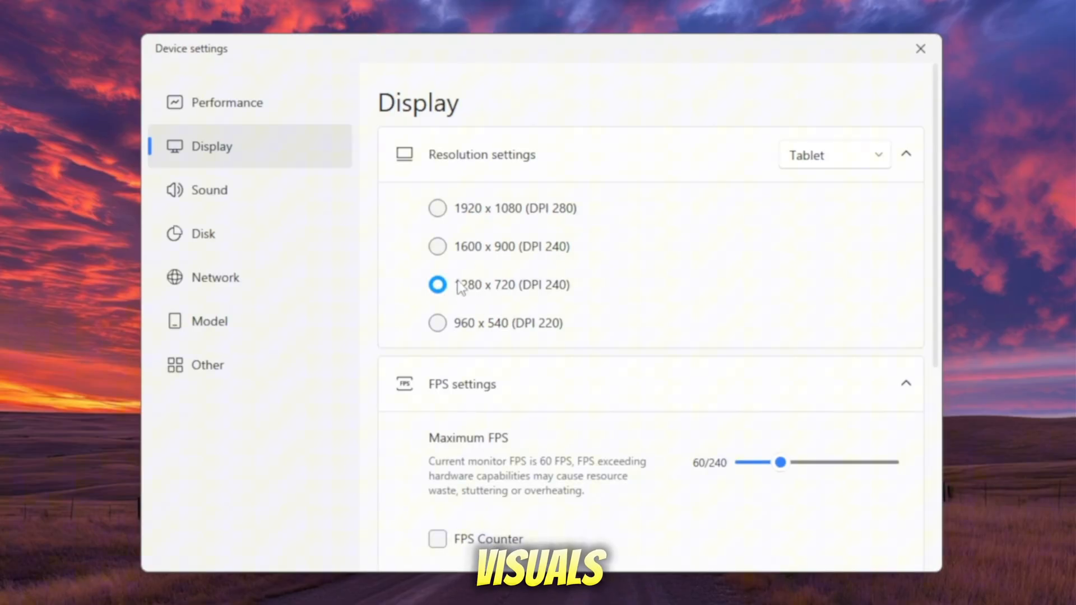
{"action": "scroll", "scroll_direction": "down", "scroll_amount": 3}
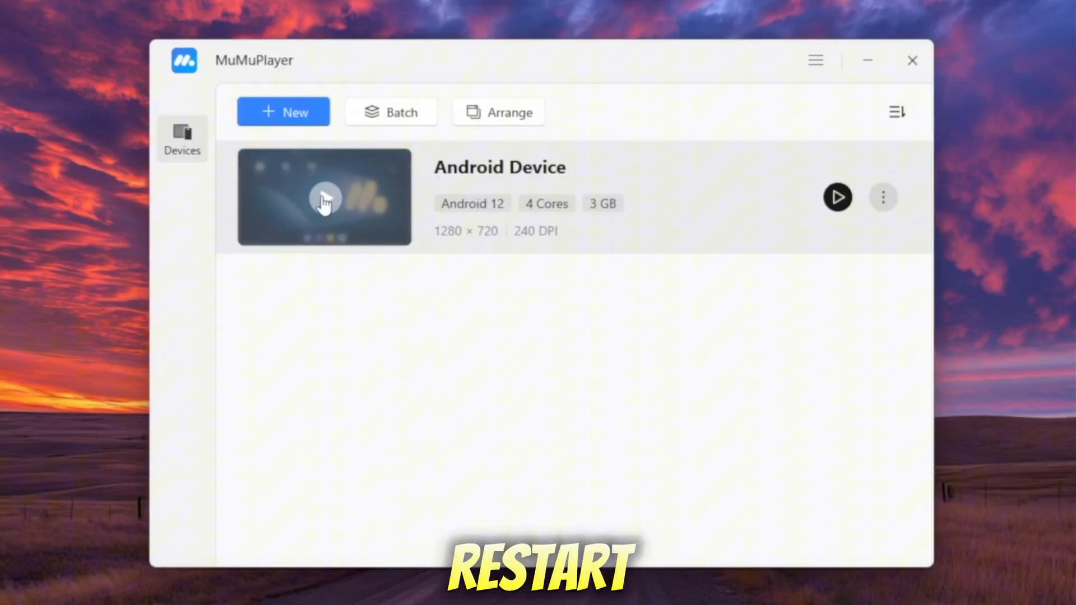
- Start the Android device and launch its built-in web browser from the dock
{"action": "left_click", "coordinate": [836, 198]}
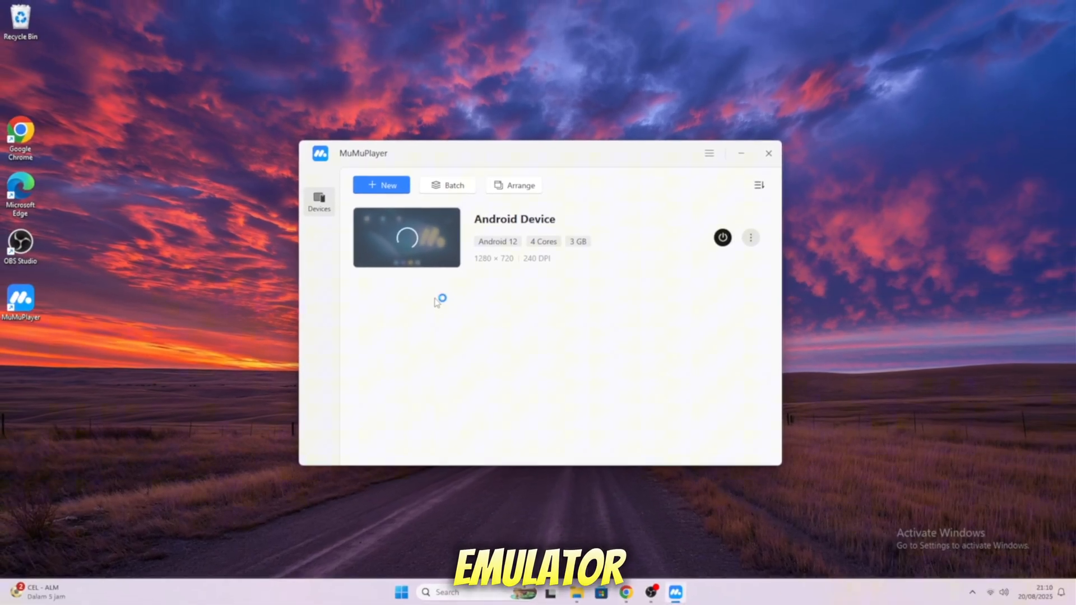
{"action": "left_click", "coordinate": [721, 237]}
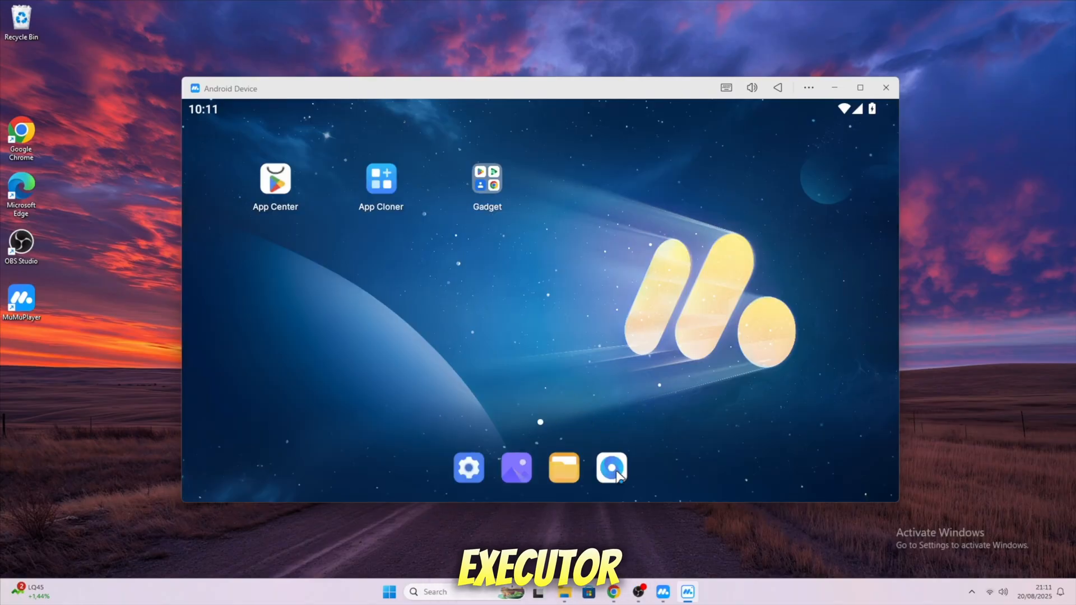
{"action": "left_click", "coordinate": [610, 468]}
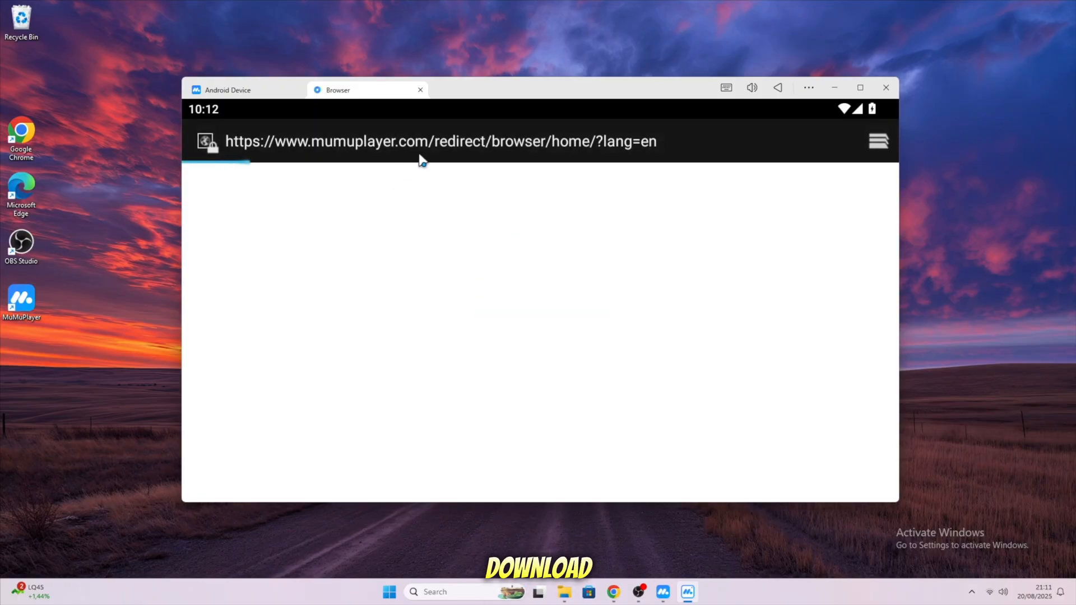
- Go to the applejr site and start the Delta Executor PC APK (Delta-v2.687.apk) download
{"action": "left_click", "coordinate": [439, 141]}
{"action": "type", "text": "a"}
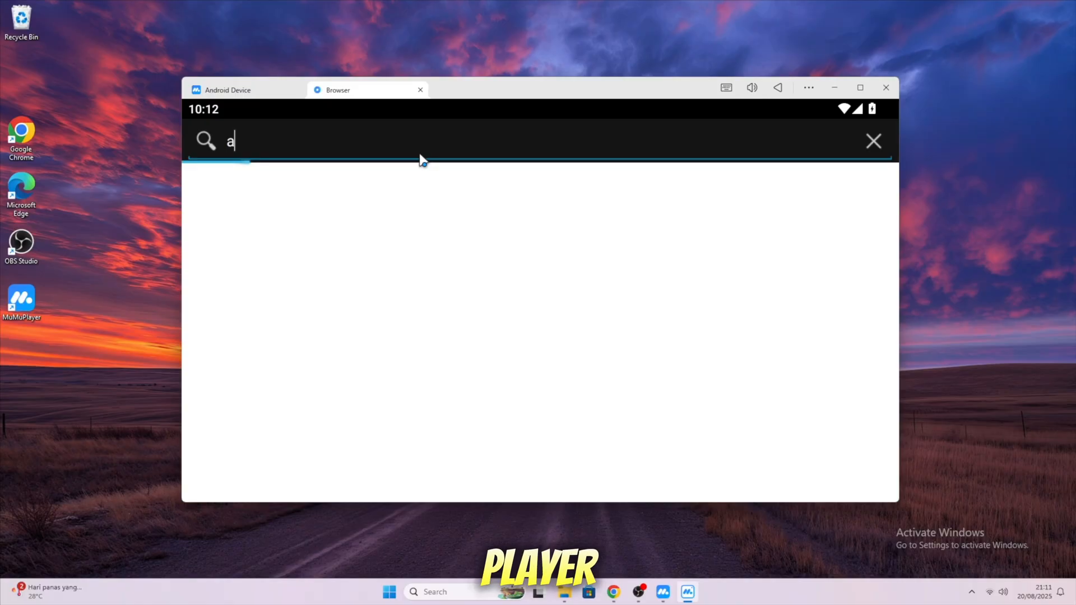
{"action": "type", "text": "pplejr.xyz/?m=1"}
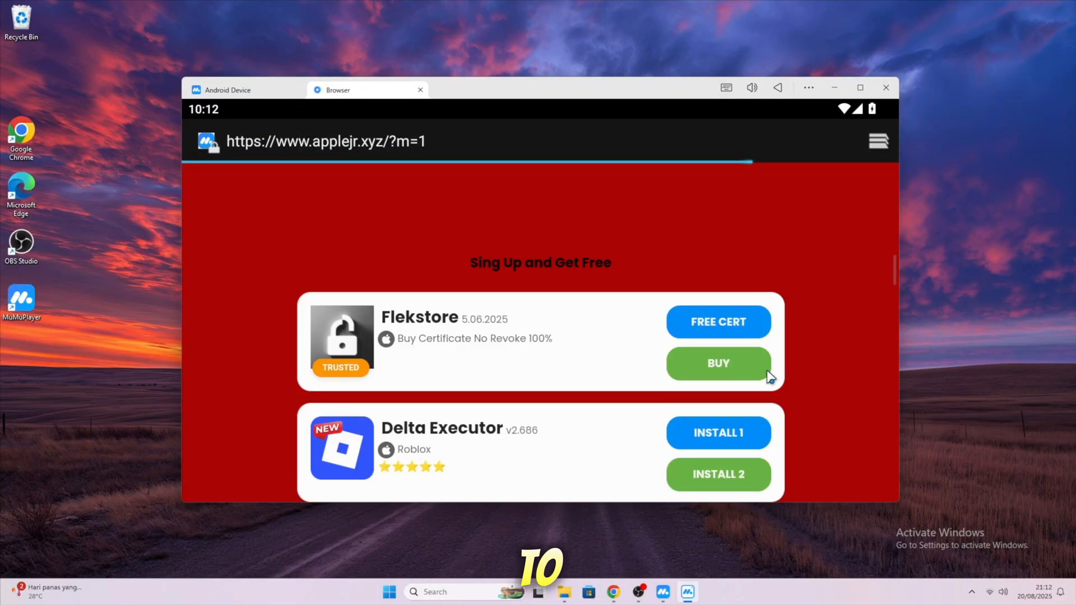
{"action": "scroll", "scroll_direction": "down", "scroll_amount": 3}
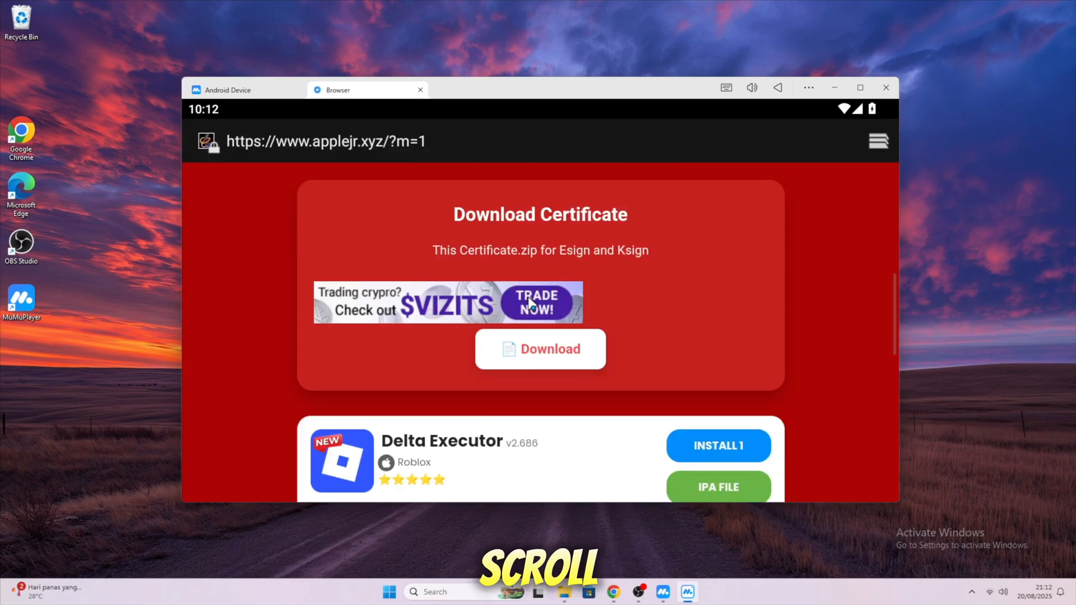
{"action": "scroll", "scroll_direction": "down", "scroll_amount": 3}
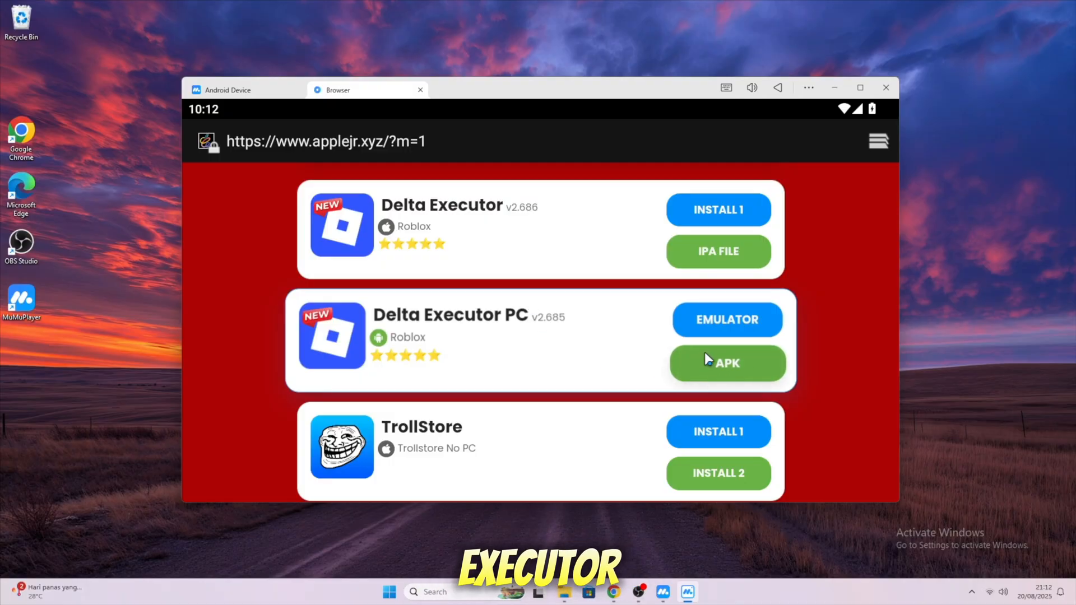
{"action": "scroll", "scroll_direction": "down", "scroll_amount": 3}
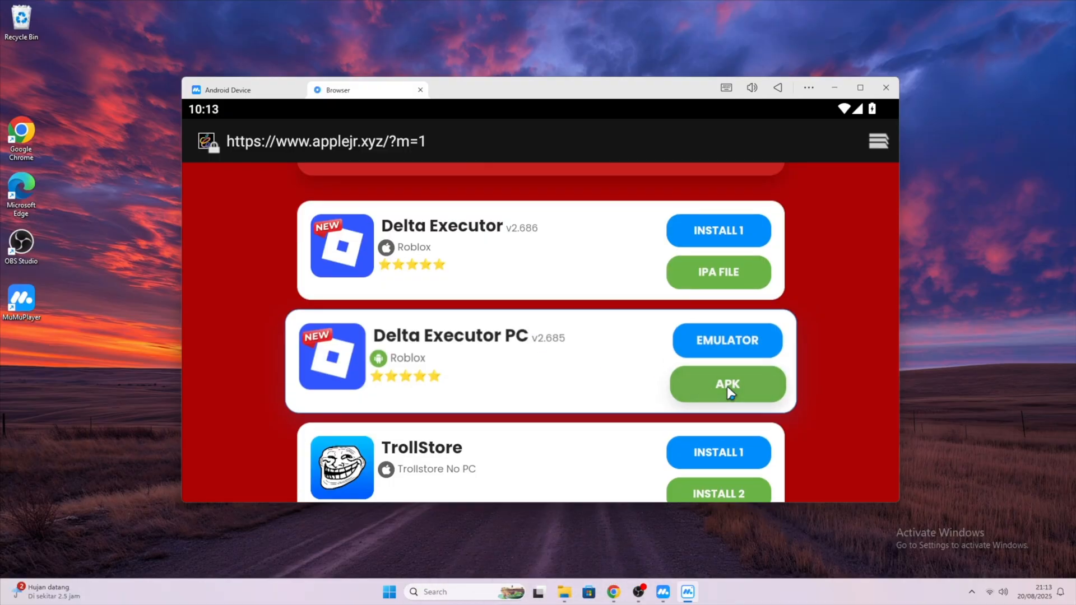
{"action": "left_click", "coordinate": [726, 384]}
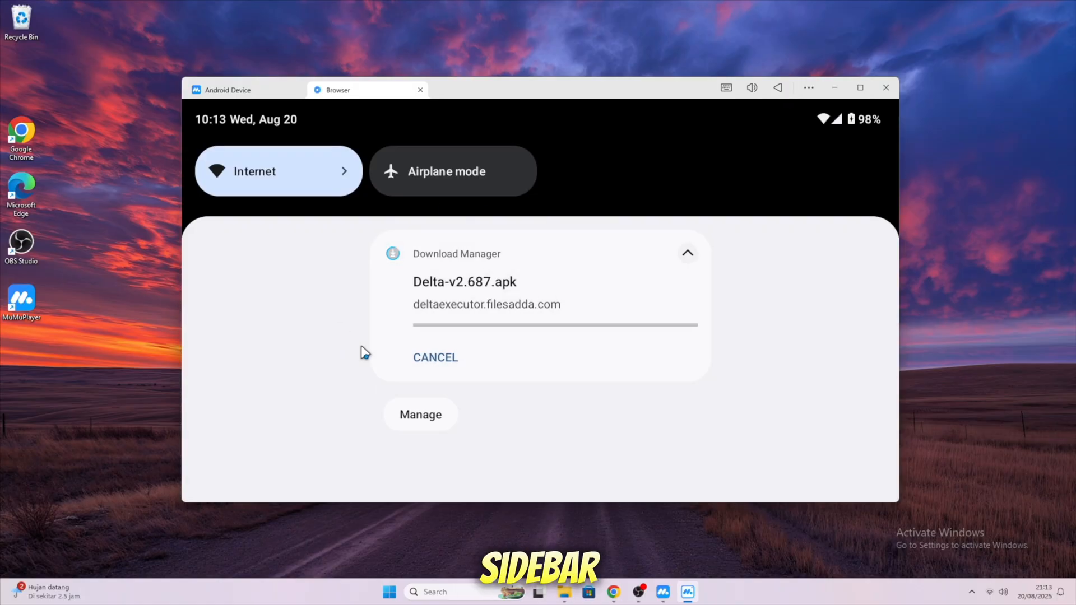
- Install Delta-v2.687.apk as Roblox from the Download folder and leave the file manager
{"action": "left_click", "coordinate": [778, 88]}
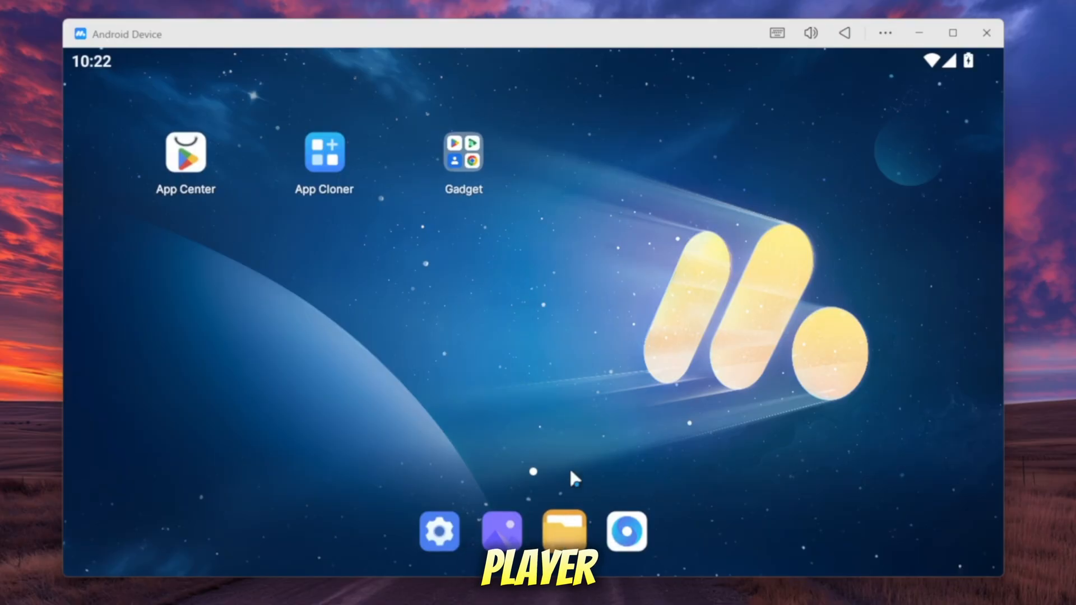
{"action": "left_click", "coordinate": [563, 530]}
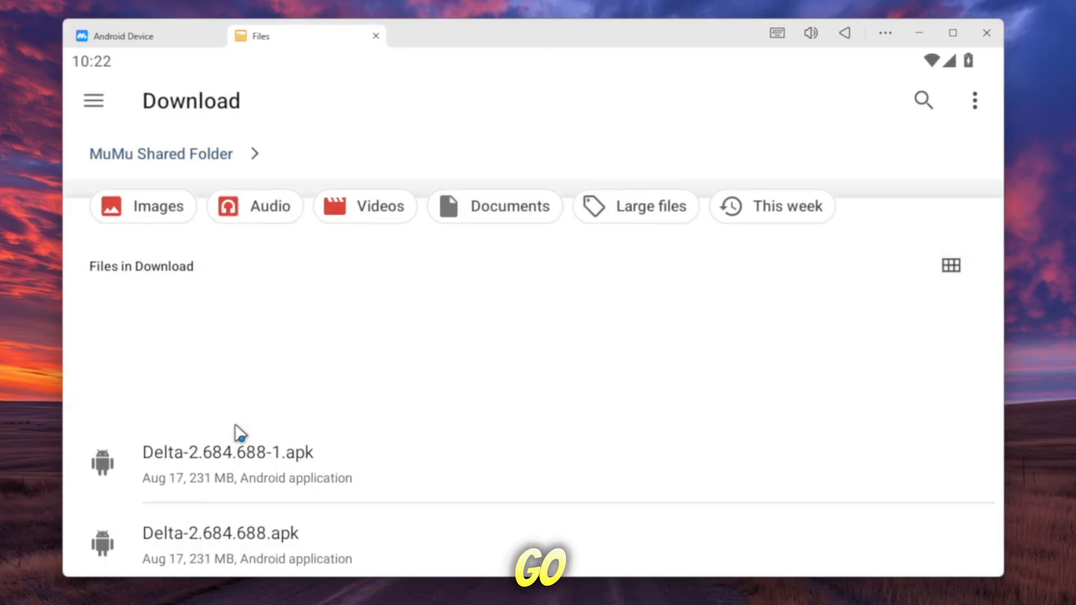
{"action": "scroll", "scroll_direction": "up", "scroll_amount": 3}
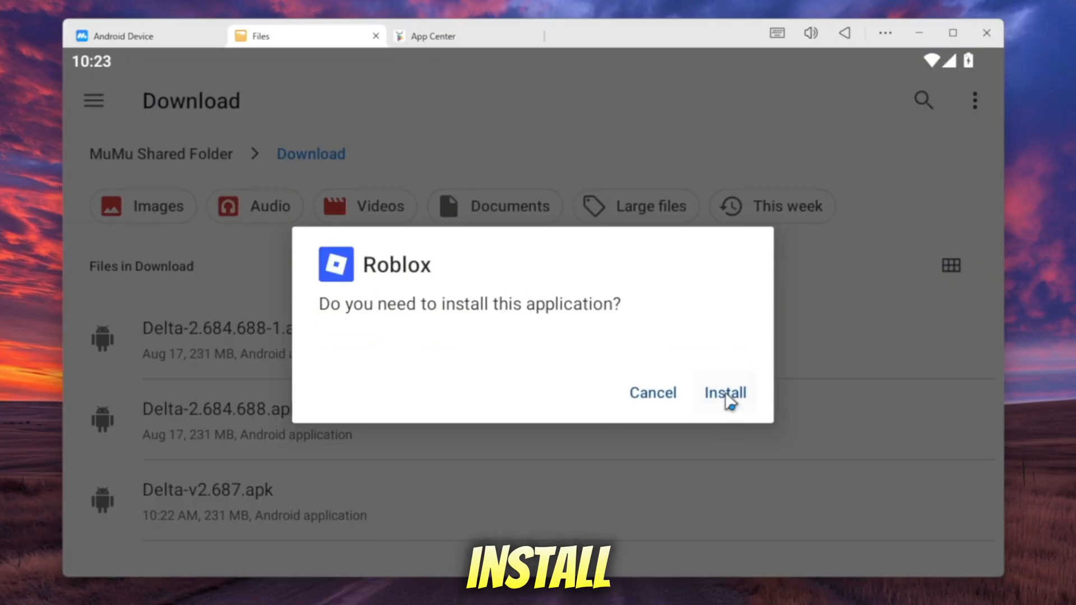
{"action": "left_click", "coordinate": [723, 392]}
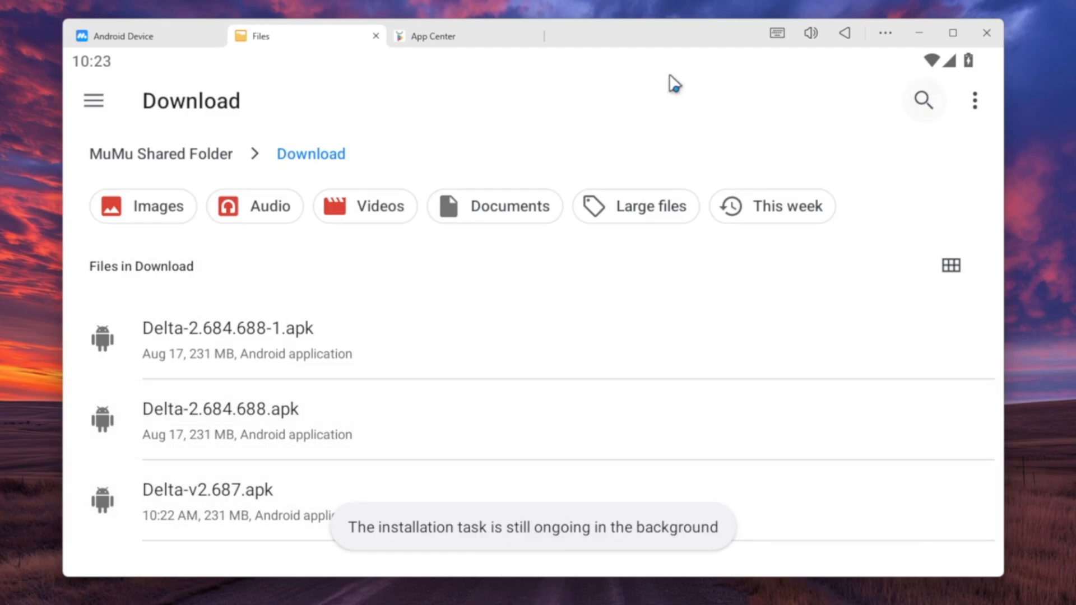
{"action": "left_click", "coordinate": [376, 35]}
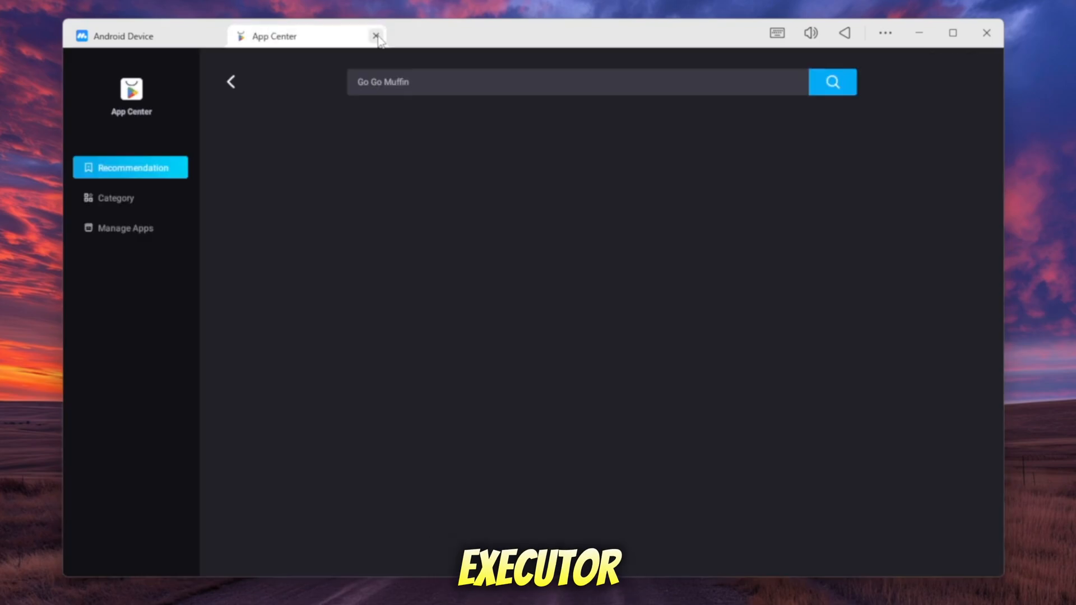
- Launch Roblox full-screen, begin account creation and confirm the birthday
{"action": "left_click", "coordinate": [376, 36]}
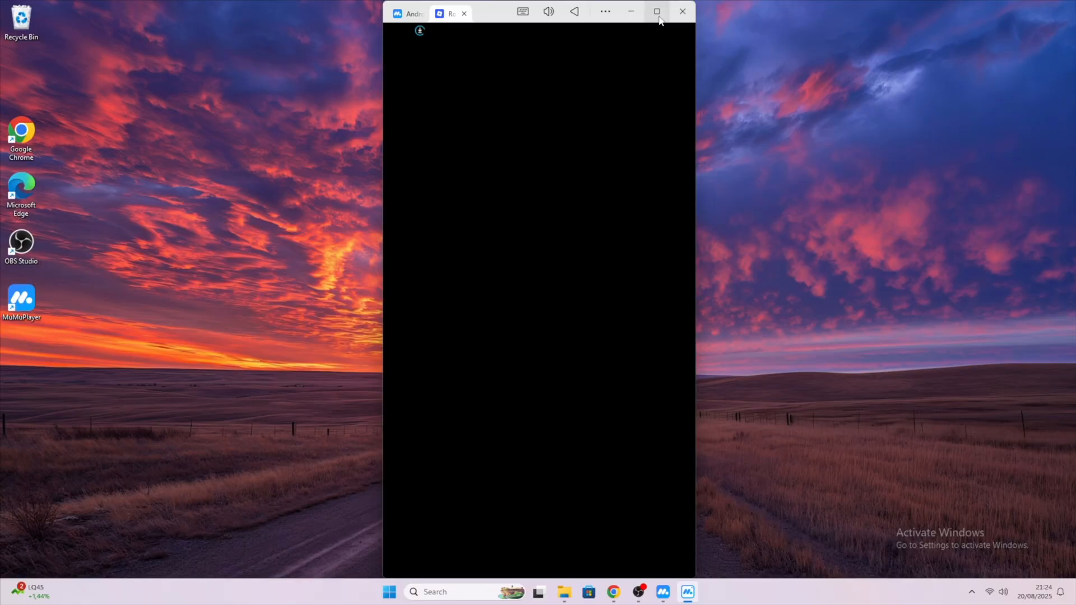
{"action": "left_click", "coordinate": [657, 11]}
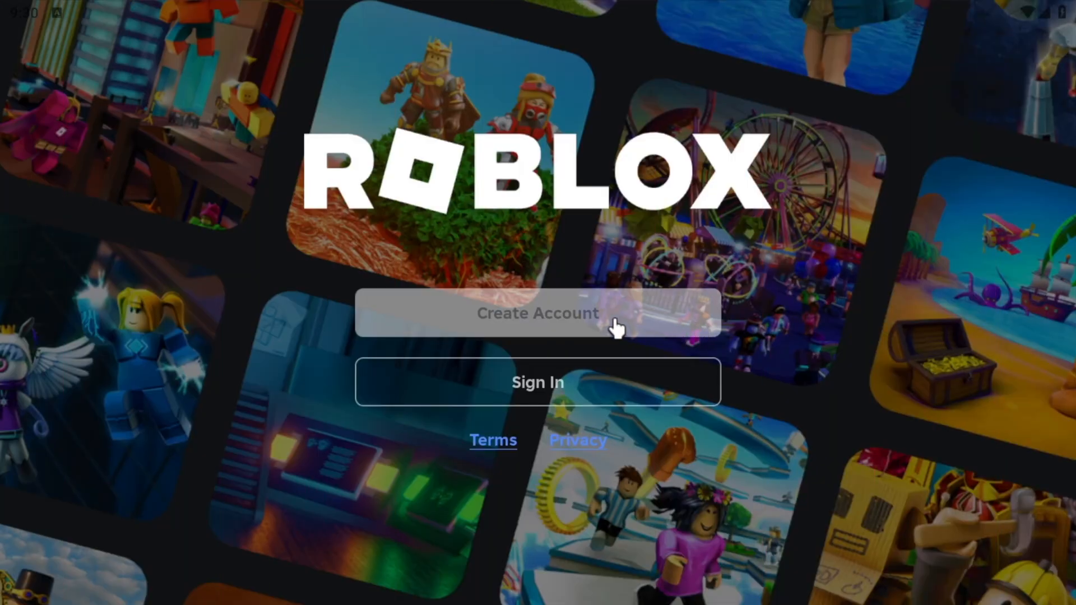
{"action": "left_click", "coordinate": [537, 313]}
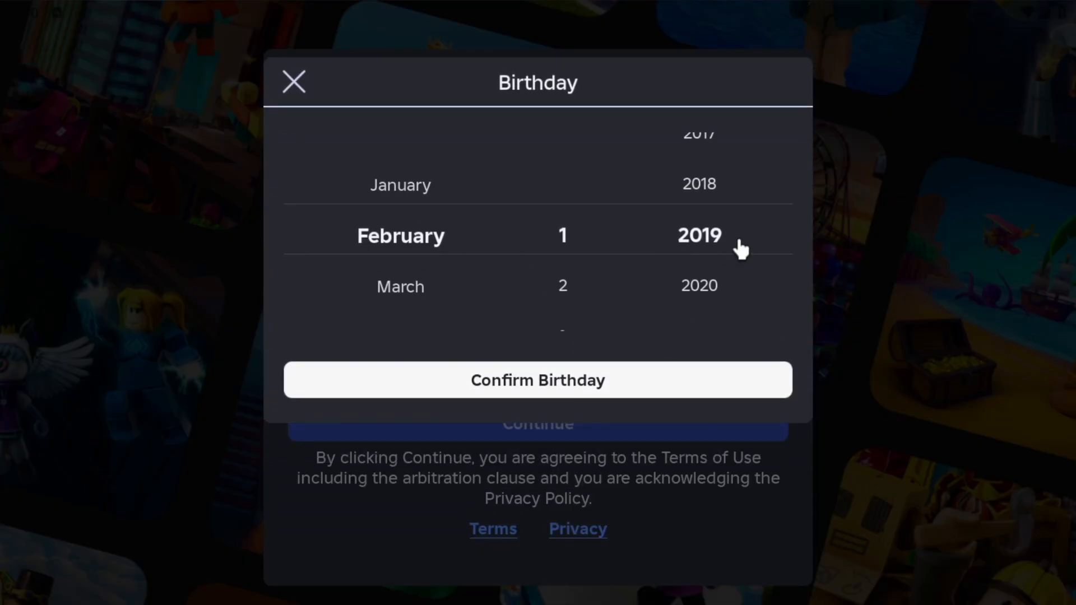
{"action": "left_click", "coordinate": [537, 380]}
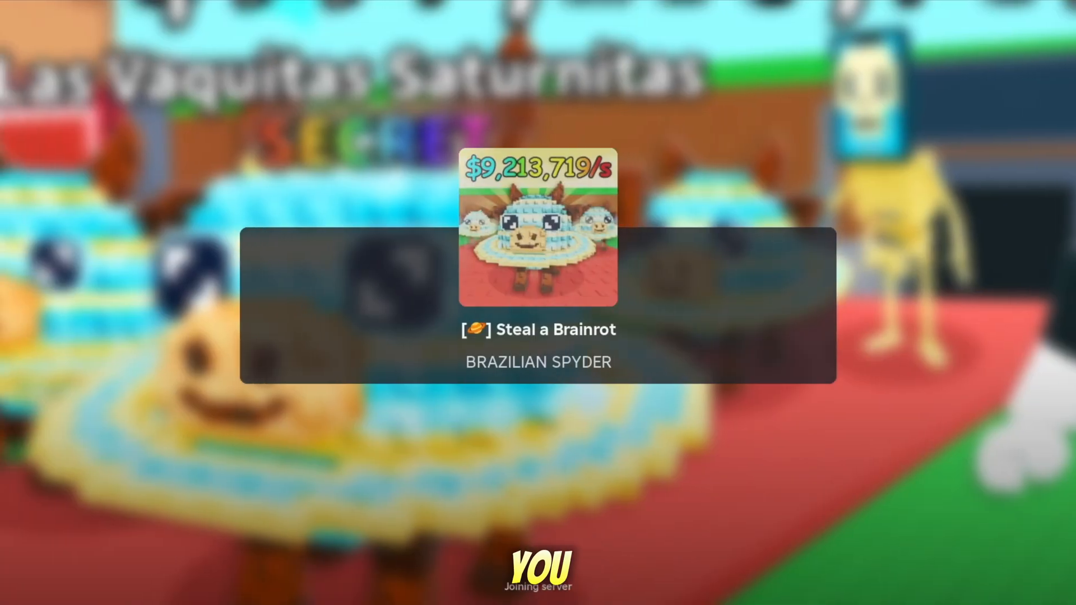